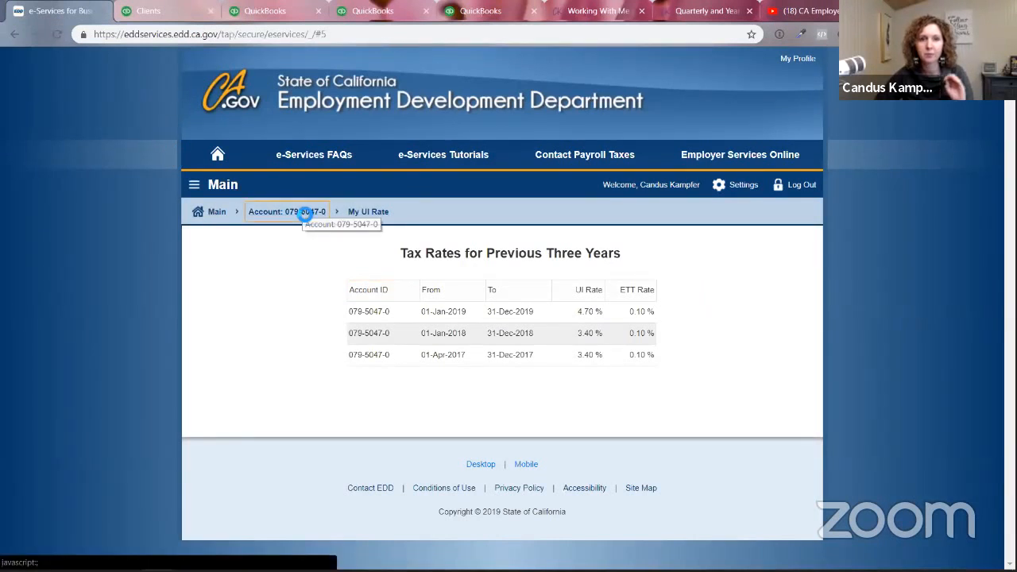
# - Return to the employment tax account's overview page in EDD e-Services and scroll to the available actions
pyautogui.click(286, 211)
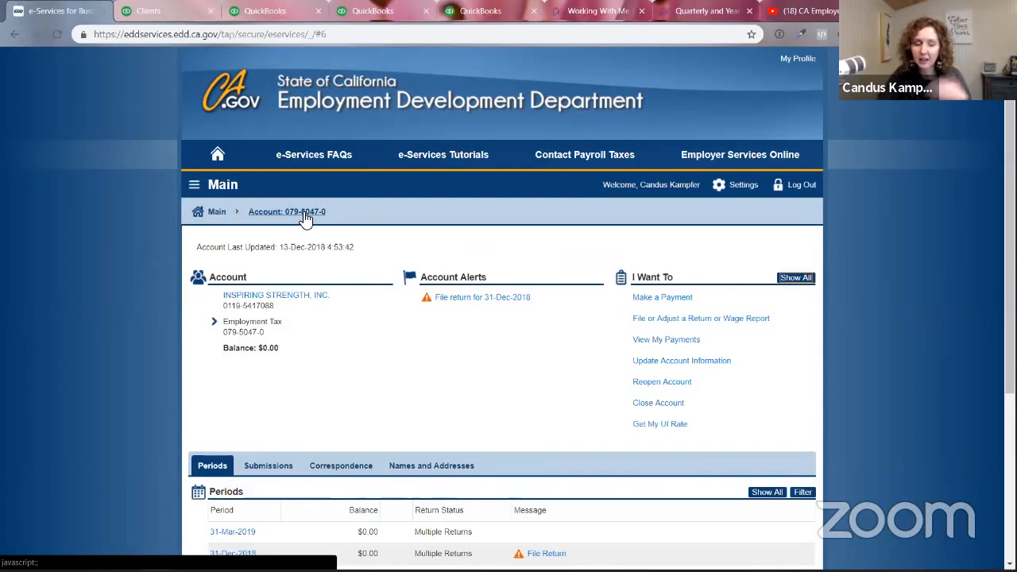
pyautogui.moveTo(426, 239)
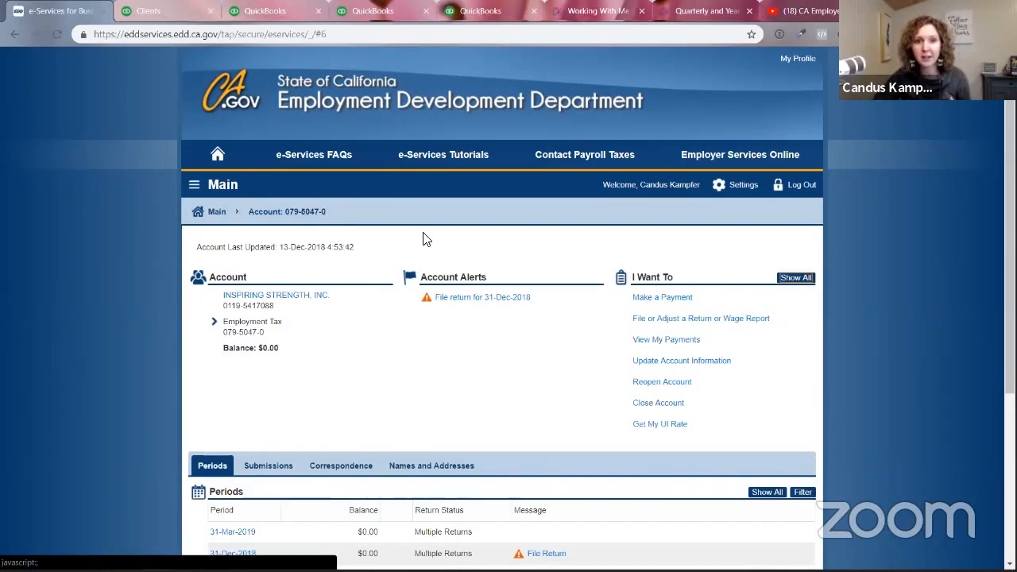
pyautogui.moveTo(458, 332)
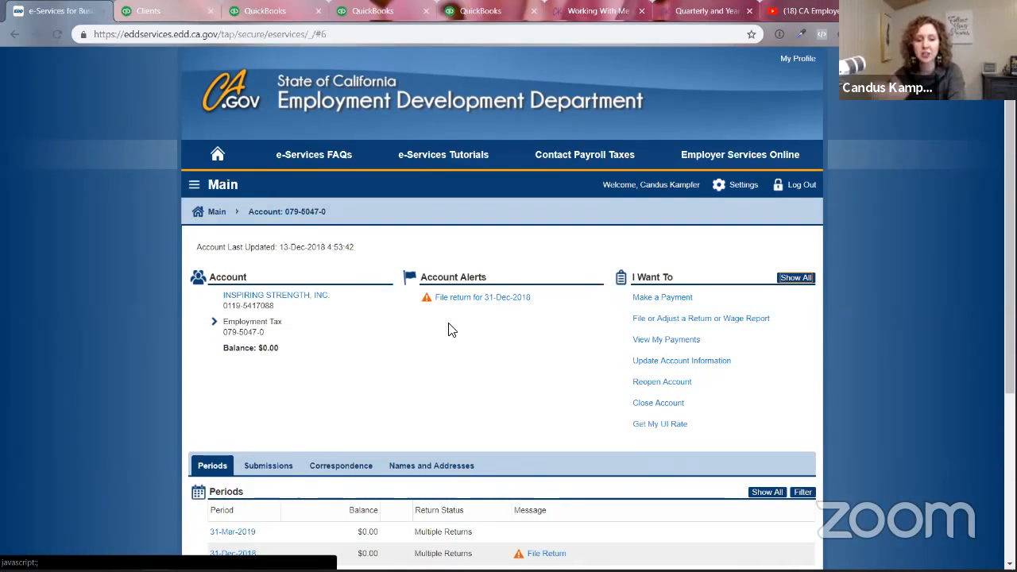
pyautogui.moveTo(575, 361)
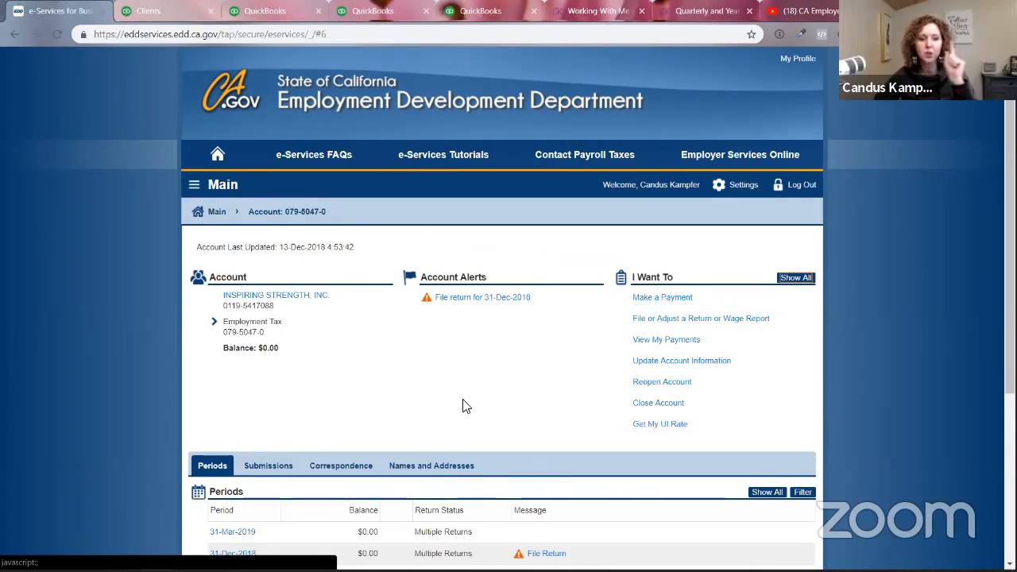
pyautogui.scroll(-3)
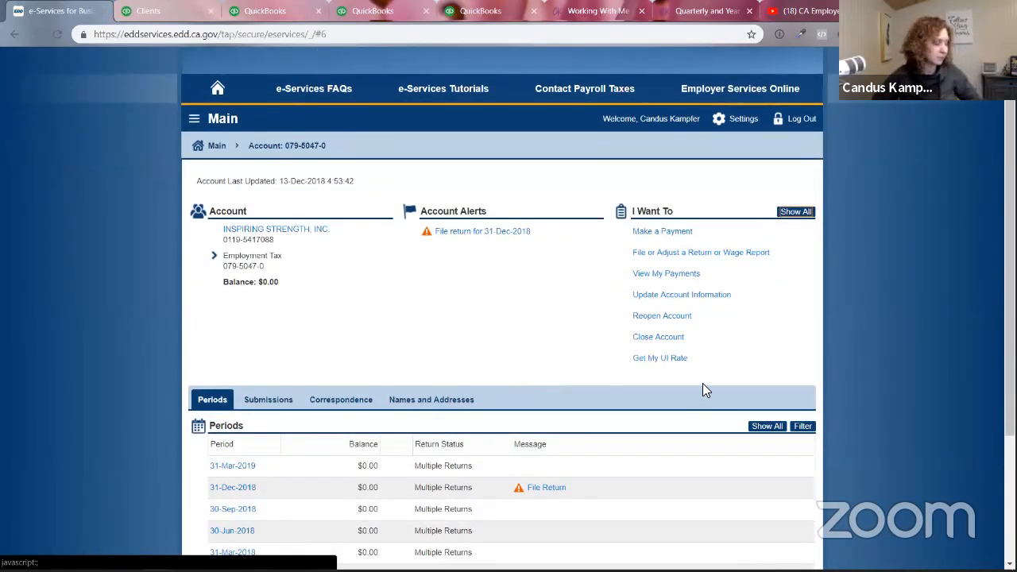
pyautogui.moveTo(648, 367)
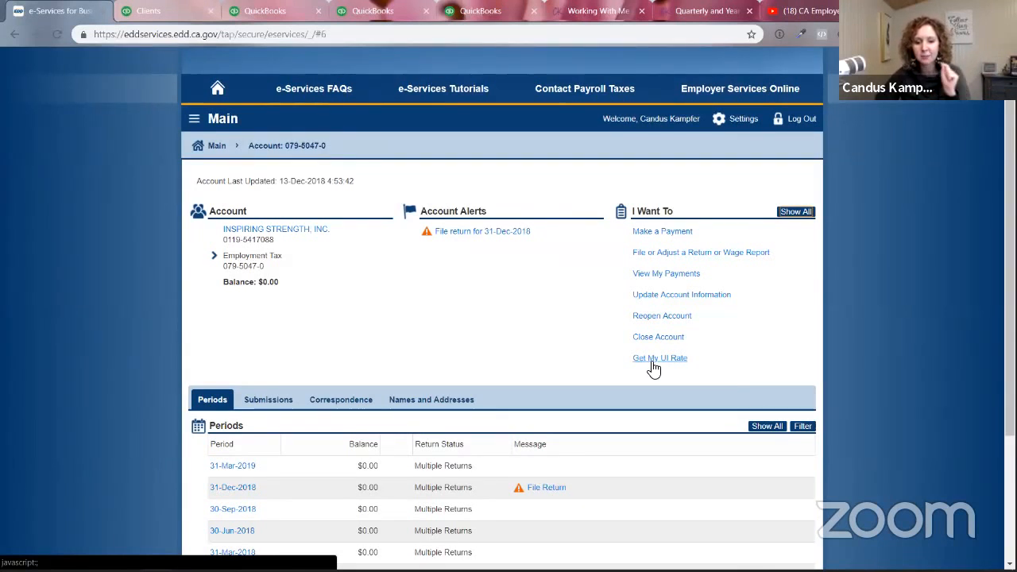
# - Show the tax rates for the previous three years, including 4.70% UI and 0.10% ETT for 2019
pyautogui.click(659, 358)
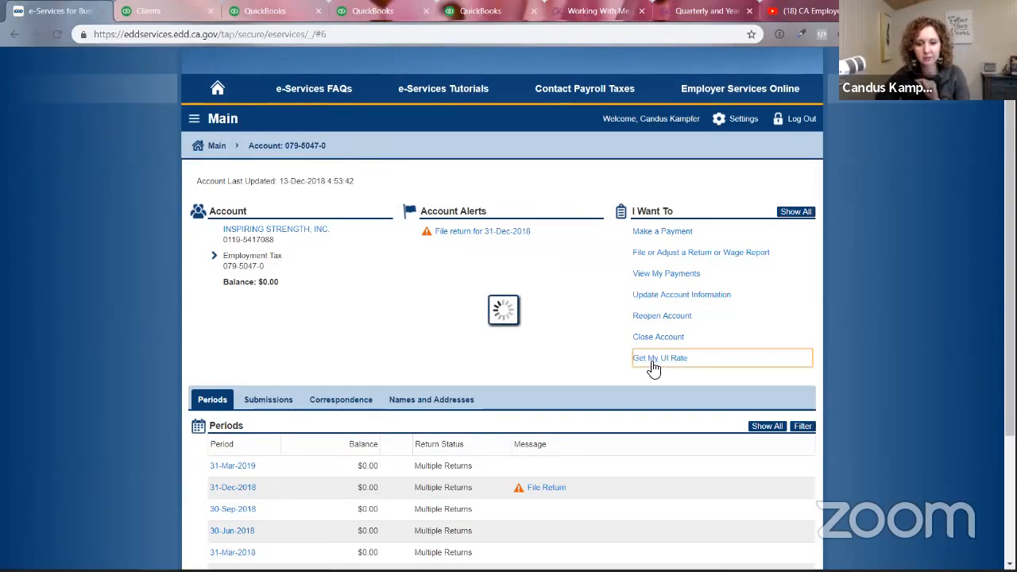
pyautogui.click(660, 358)
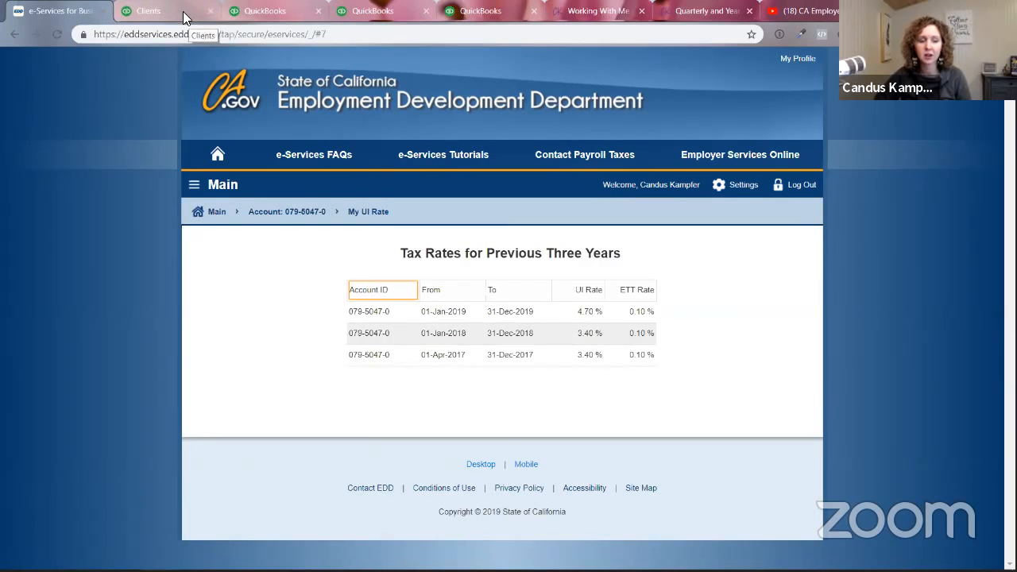
# - Switch to the client's QuickBooks Online books and go to the Payroll Tax Center
pyautogui.click(148, 10)
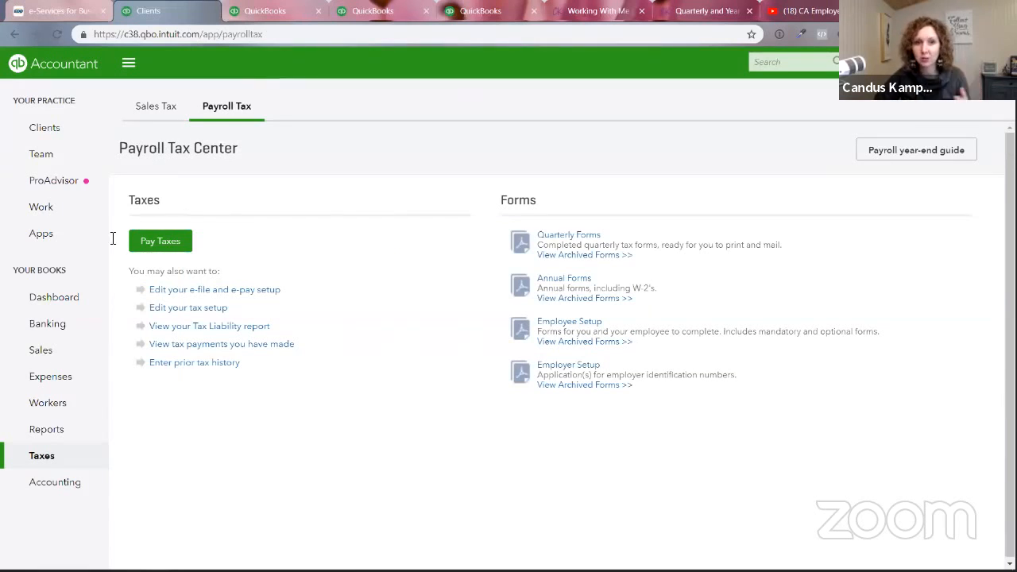
pyautogui.click(42, 454)
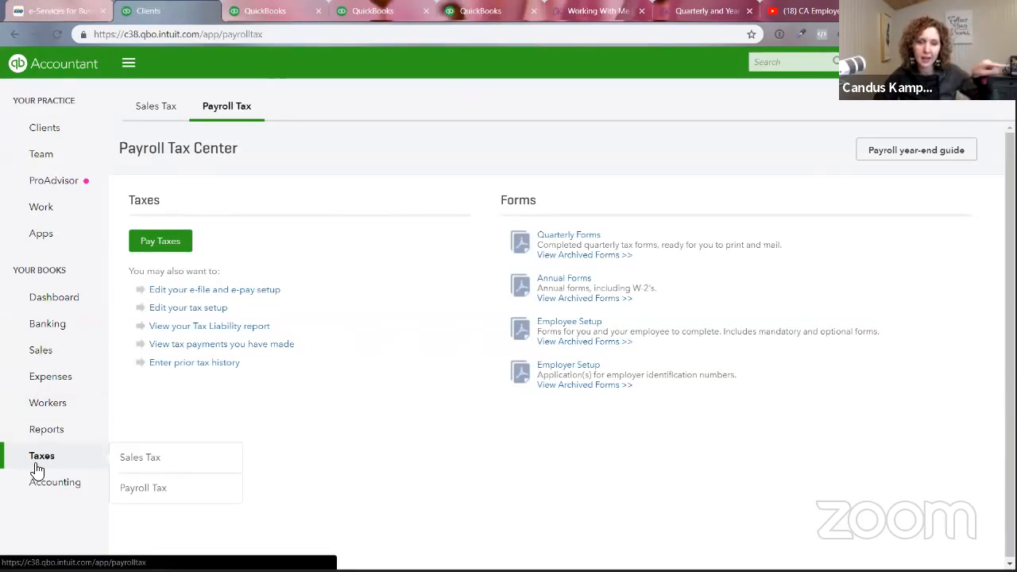
pyautogui.moveTo(143, 488)
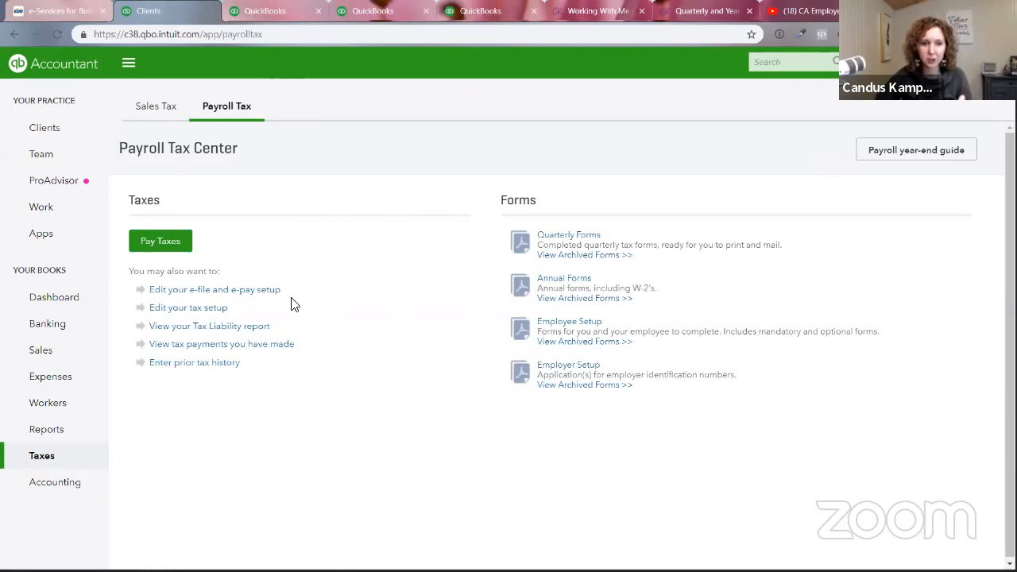
pyautogui.moveTo(190, 407)
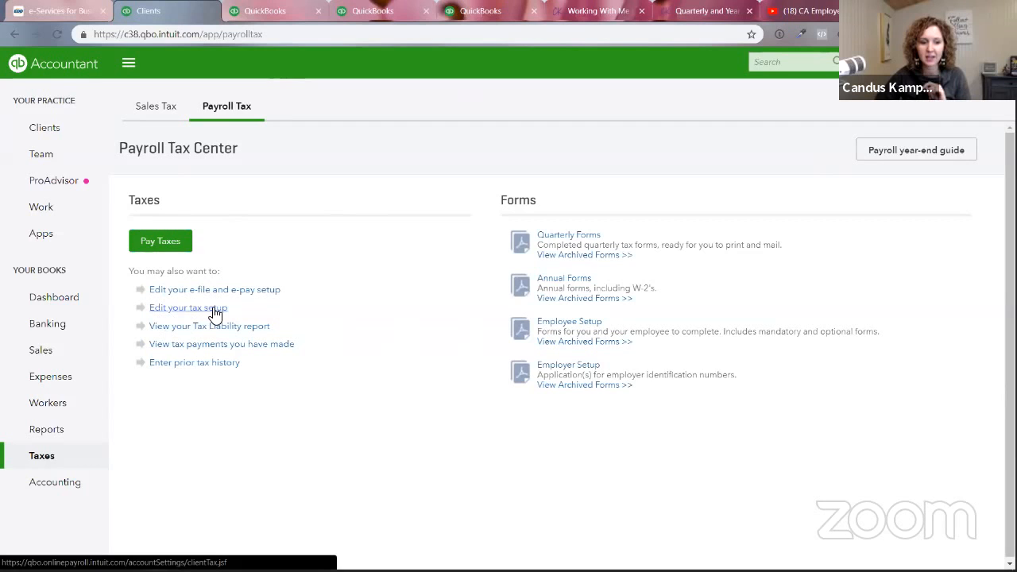
pyautogui.moveTo(289, 19)
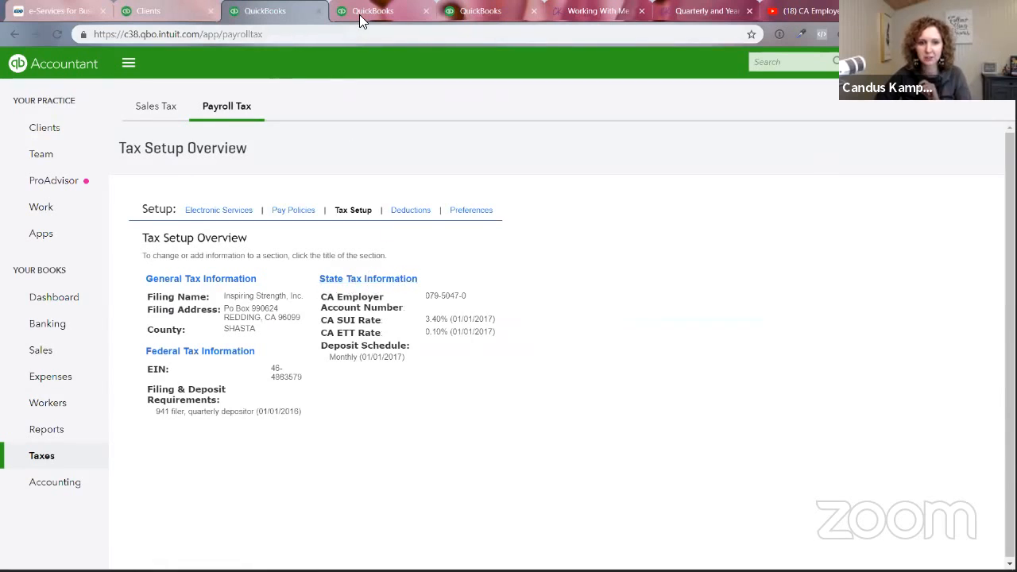
# - Add a new CA SUI rate of 4.7% effective 1/1/2019 in the state tax information and save it
pyautogui.click(369, 278)
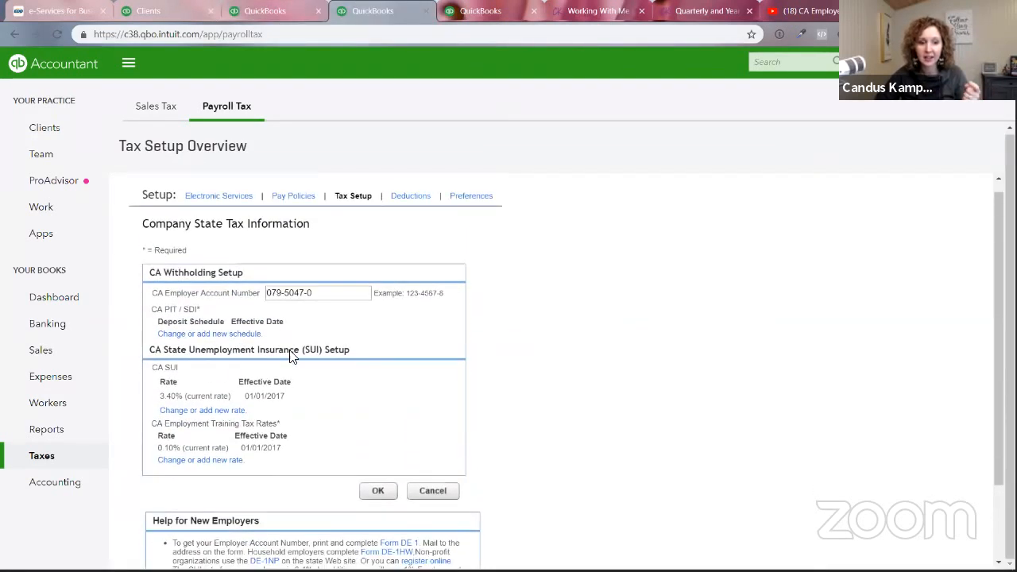
pyautogui.scroll(-3)
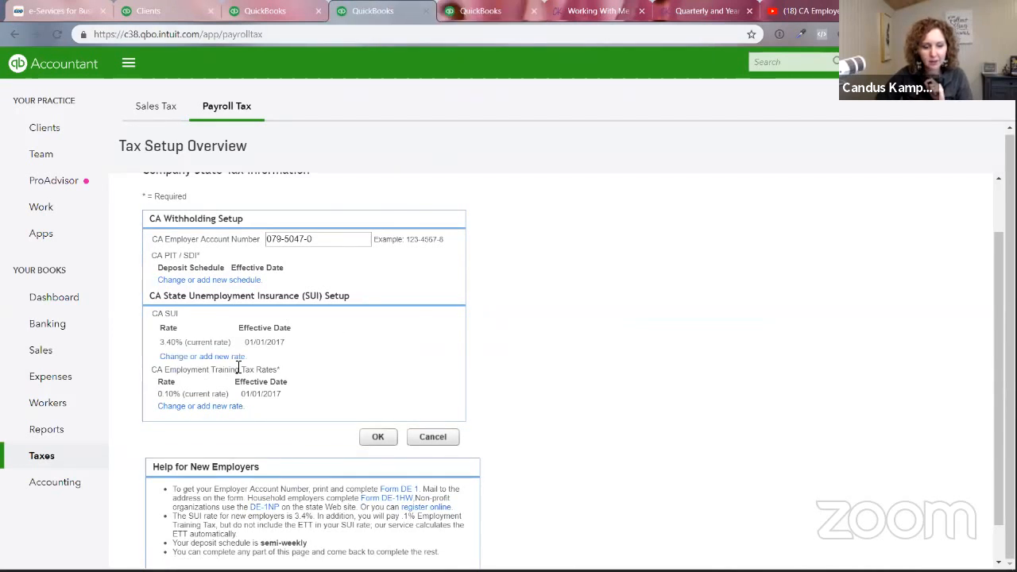
pyautogui.click(202, 356)
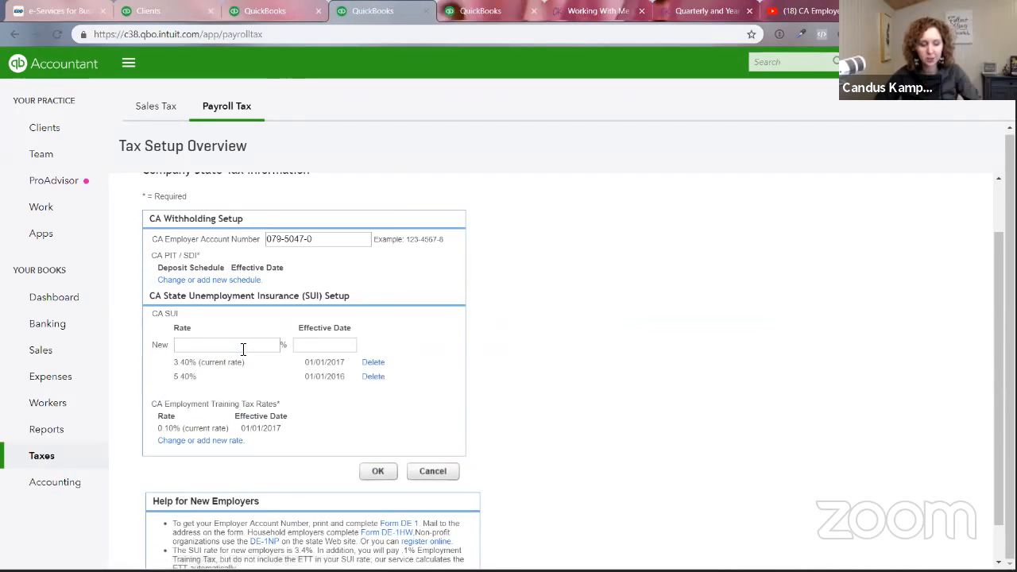
pyautogui.write('4.7')
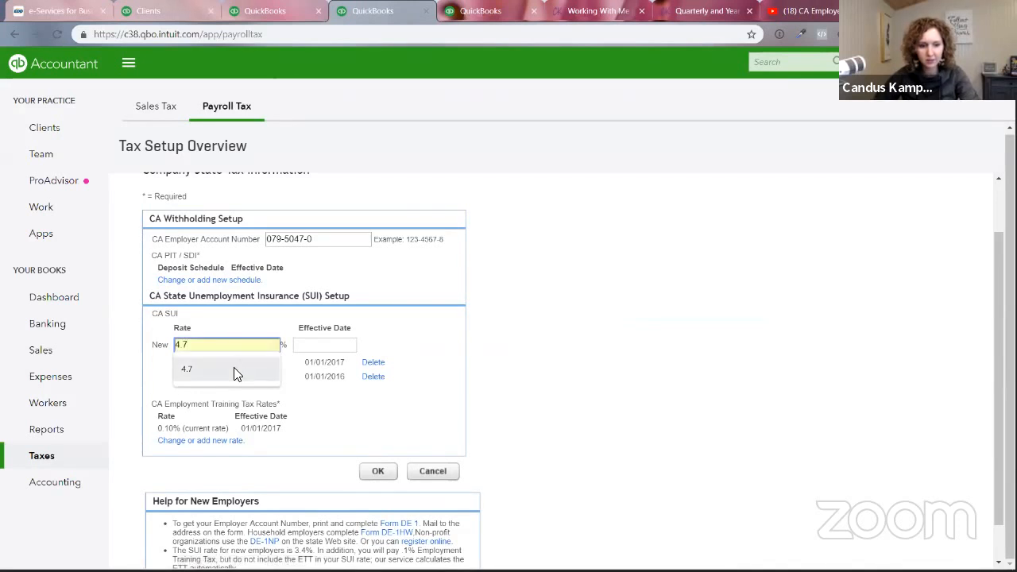
pyautogui.write('1/1/2019')
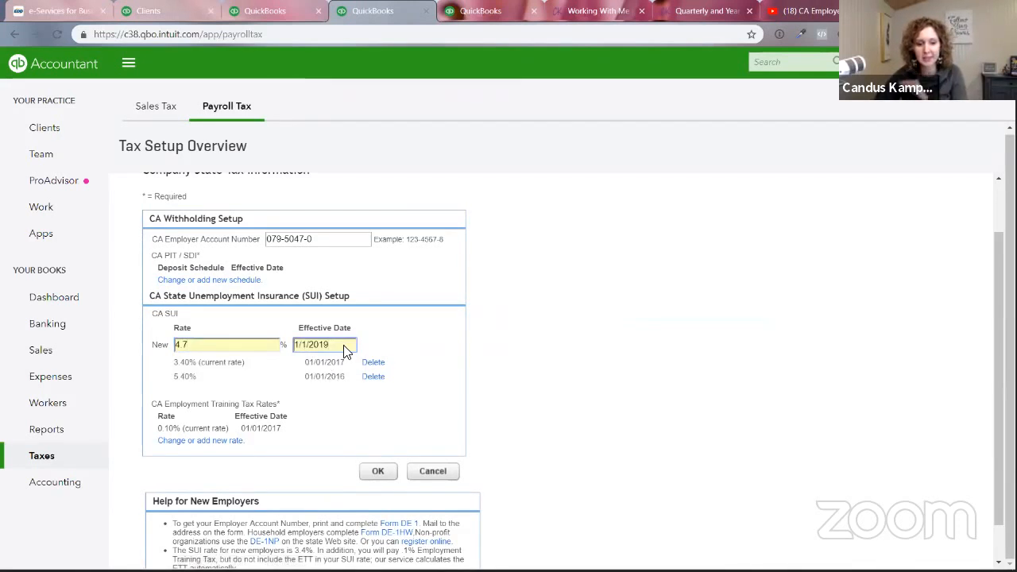
pyautogui.click(378, 470)
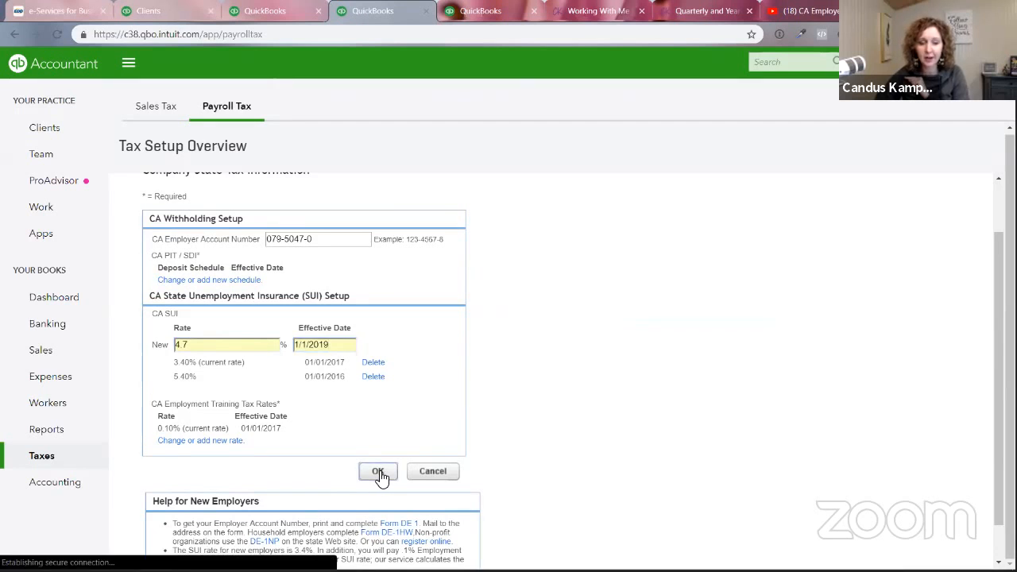
pyautogui.click(379, 471)
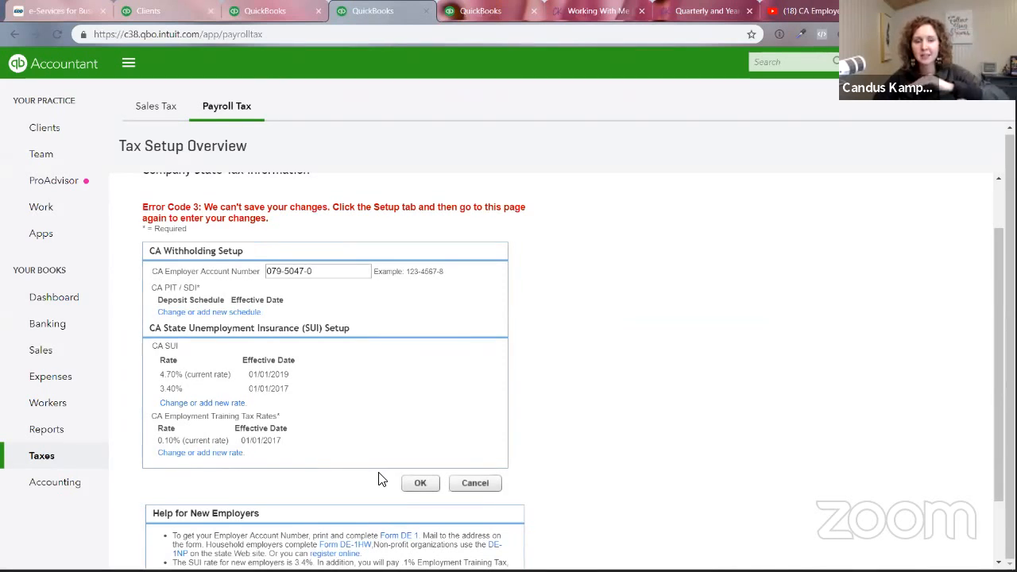
pyautogui.moveTo(83, 506)
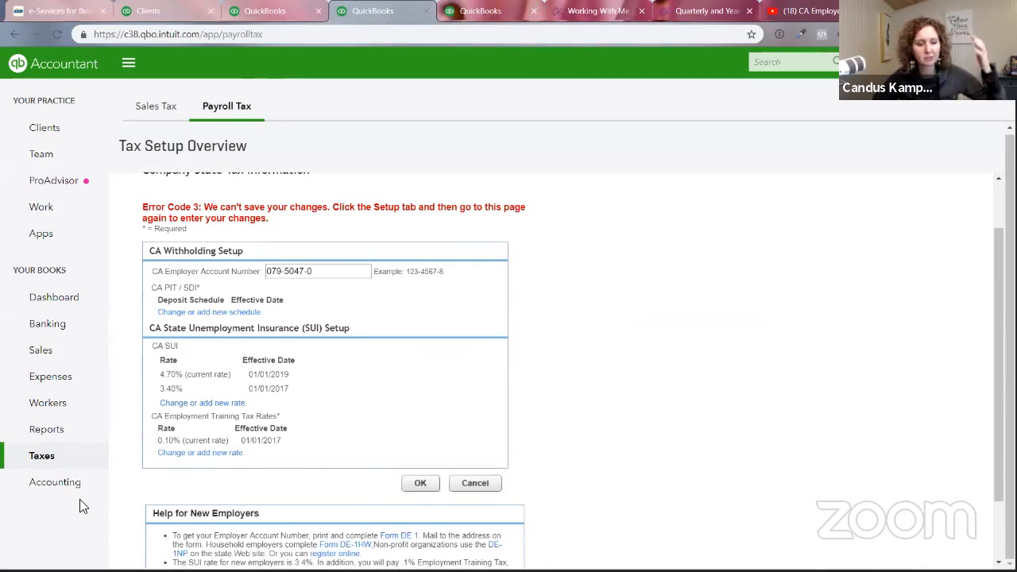
pyautogui.moveTo(295, 401)
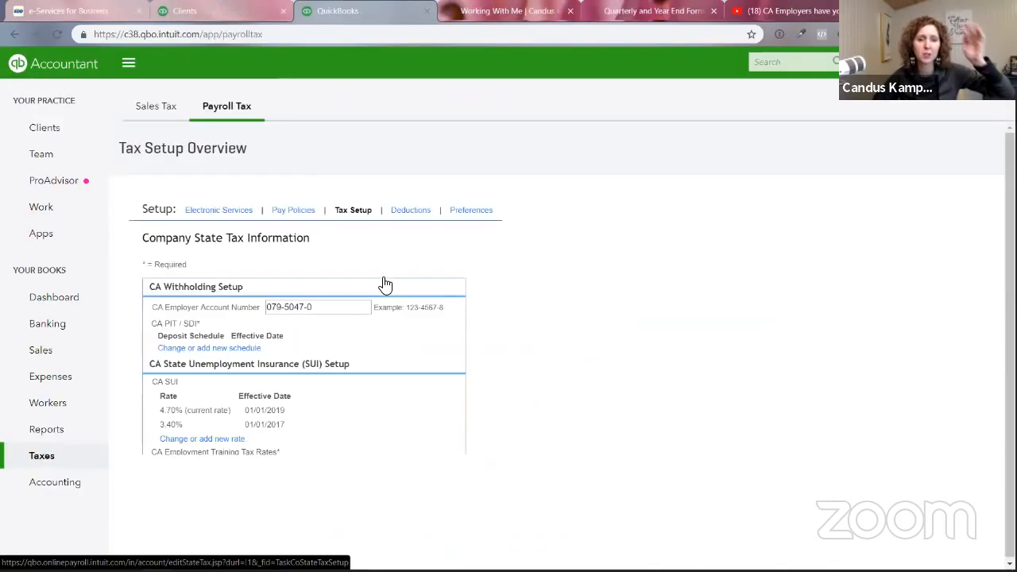
# - Review the saved 4.70% CA SUI rate and start a new Employment Training Tax rate entry
pyautogui.scroll(-3)
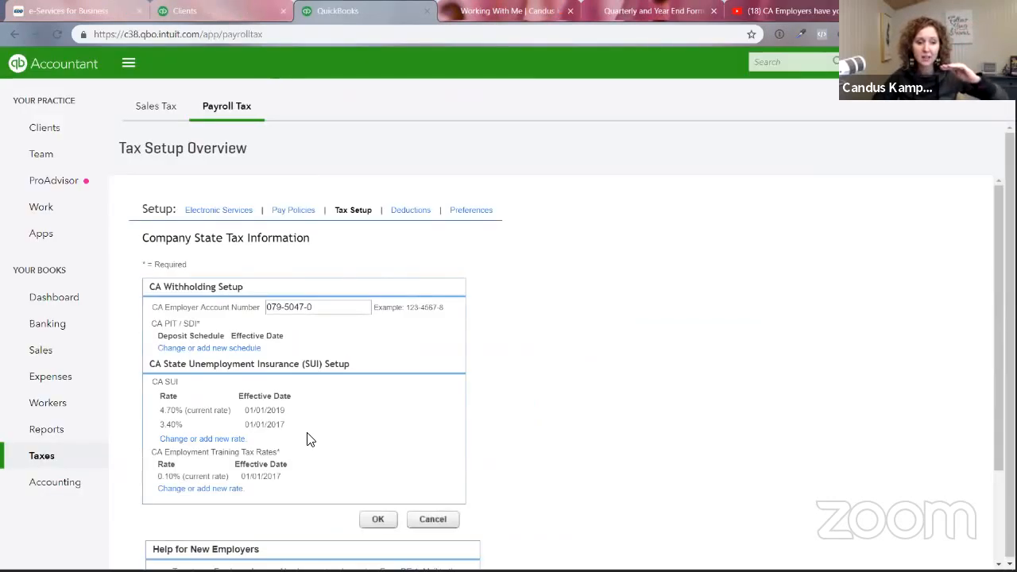
pyautogui.moveTo(283, 442)
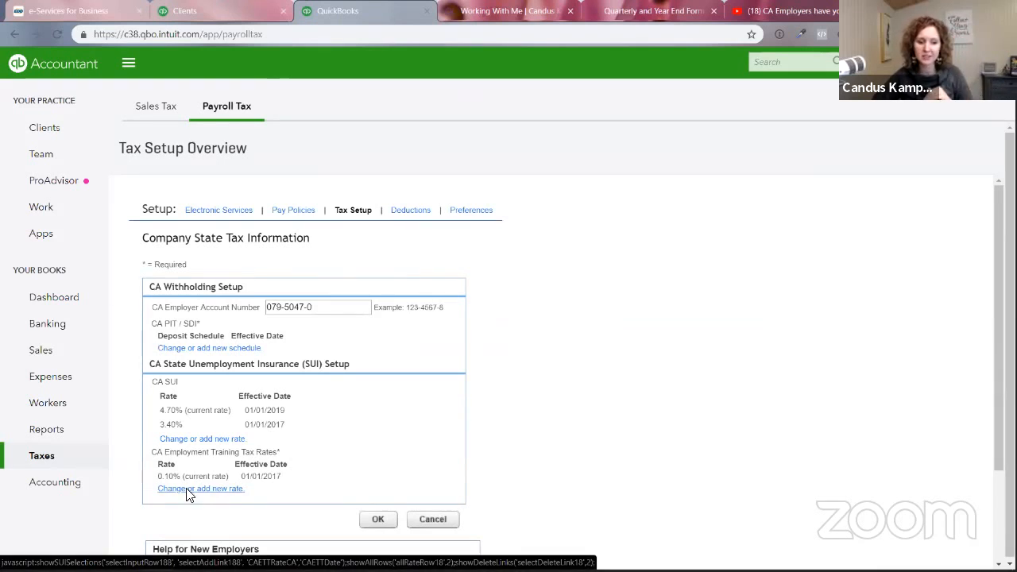
pyautogui.click(200, 488)
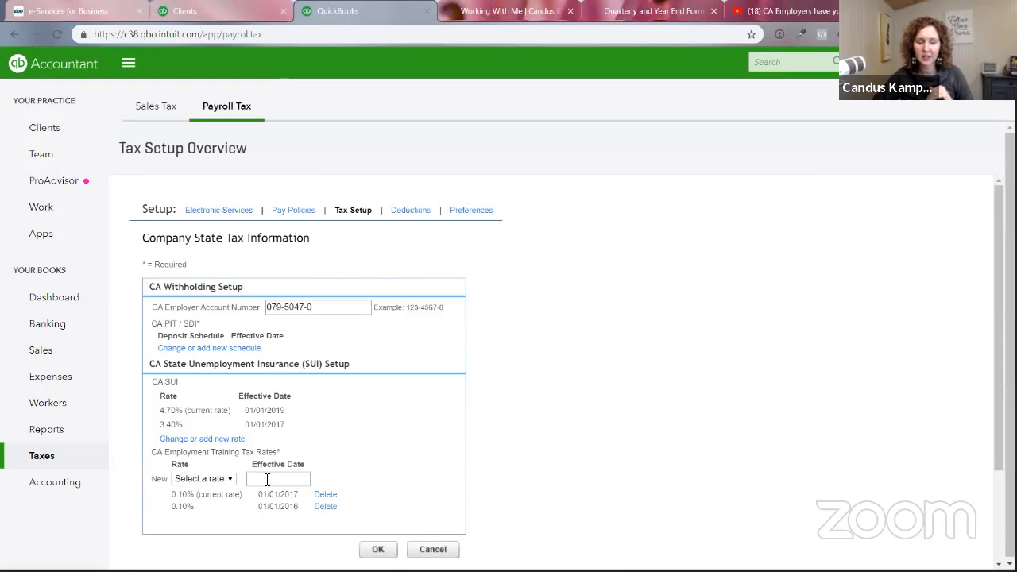
pyautogui.moveTo(426, 528)
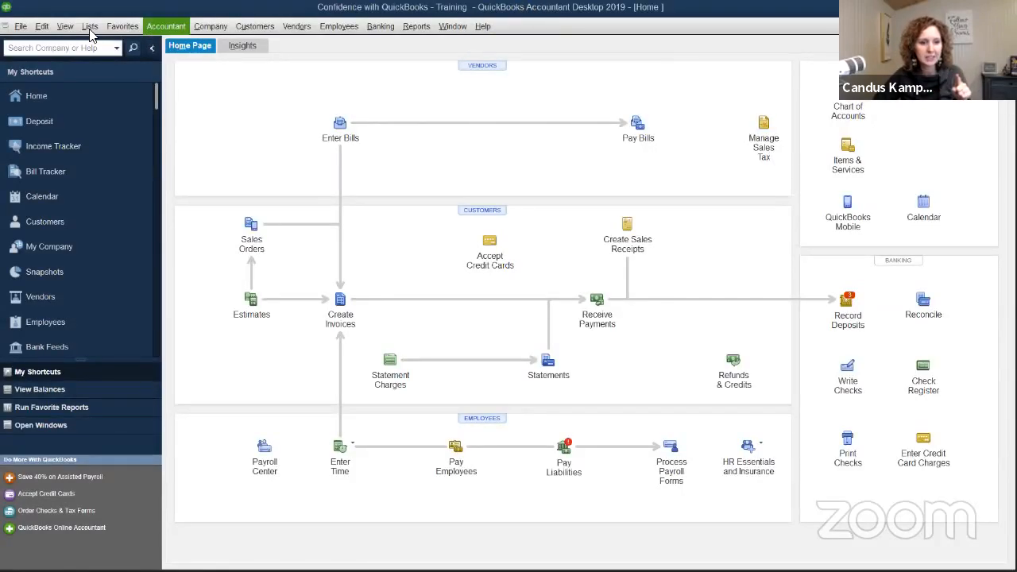
# - Show the Payroll Item List in QuickBooks Desktop via Lists, bringing it to the front
pyautogui.click(89, 25)
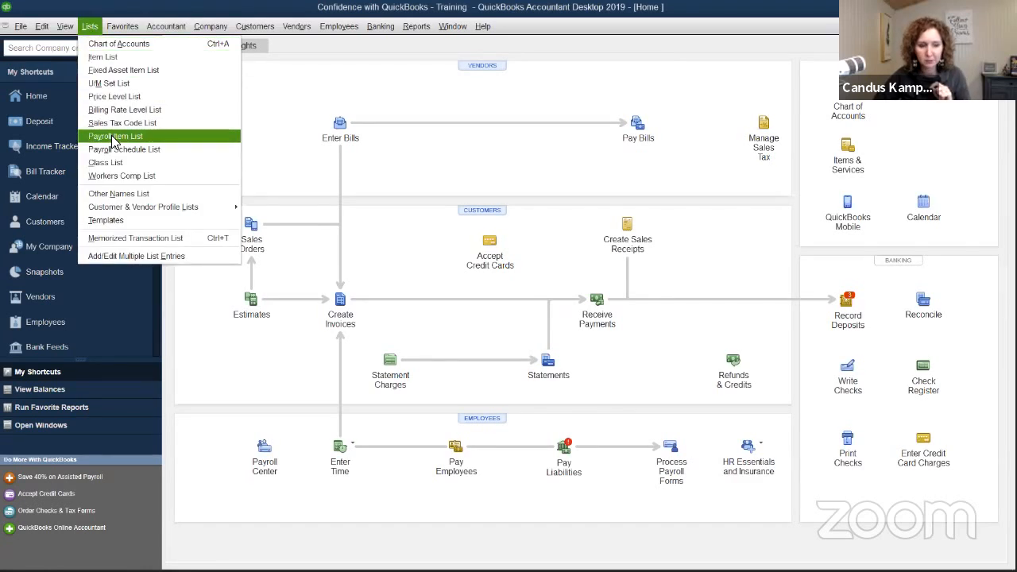
pyautogui.click(114, 137)
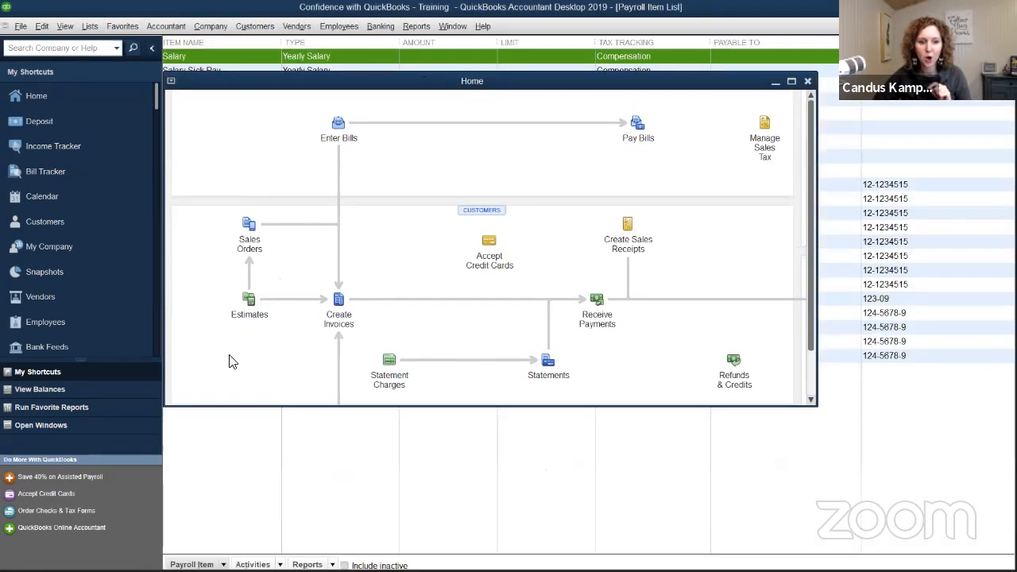
pyautogui.moveTo(228, 345)
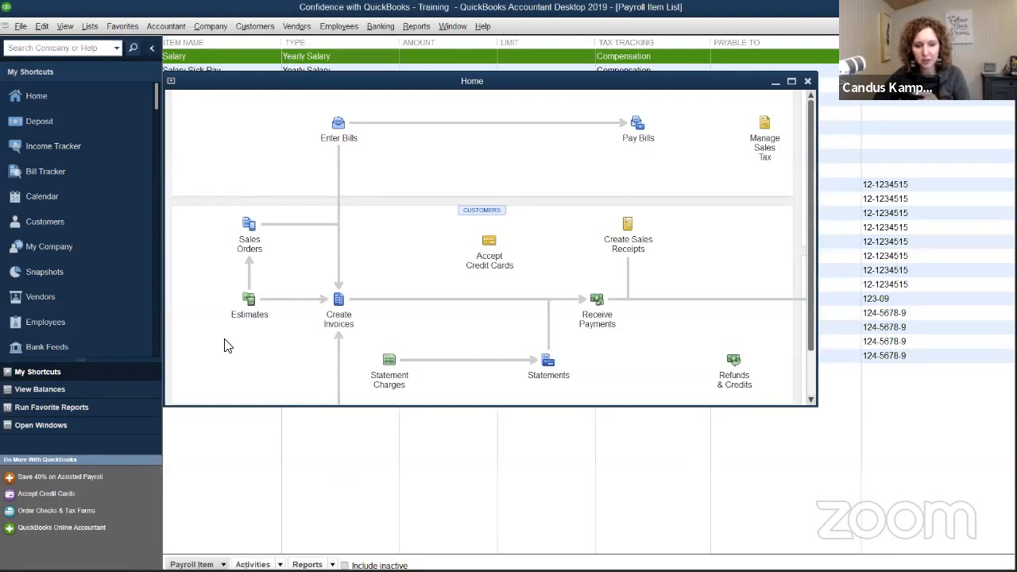
pyautogui.click(807, 80)
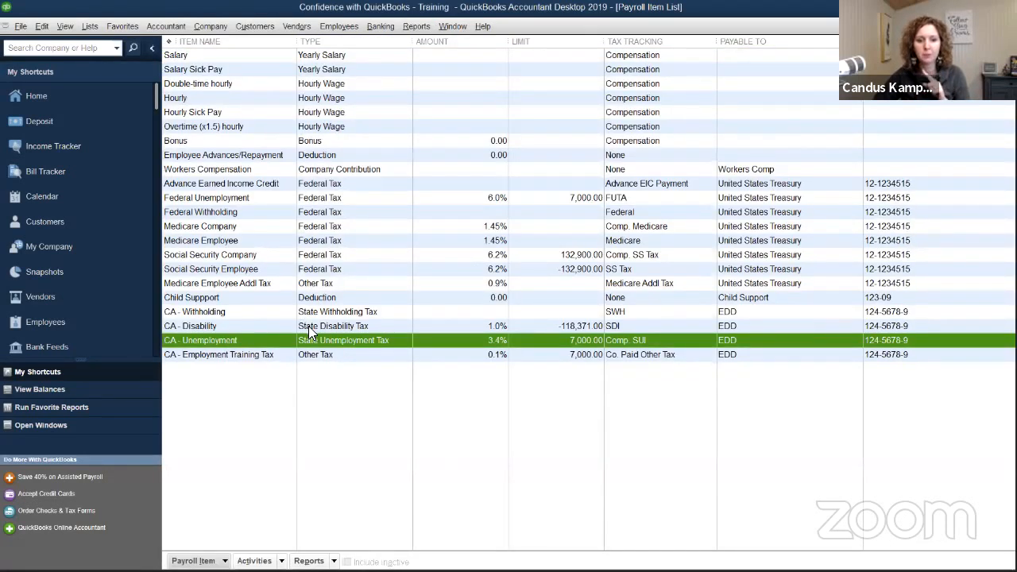
# - Edit the CA - Unemployment payroll item to a 4.7% rate for every 2019 quarter and finish
pyautogui.doubleClick(200, 340)
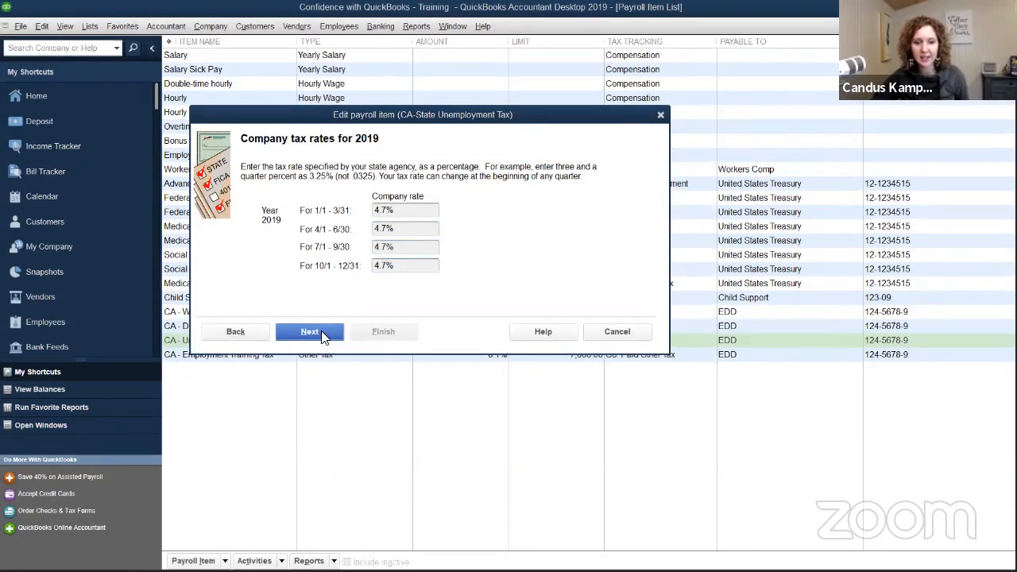
pyautogui.click(309, 332)
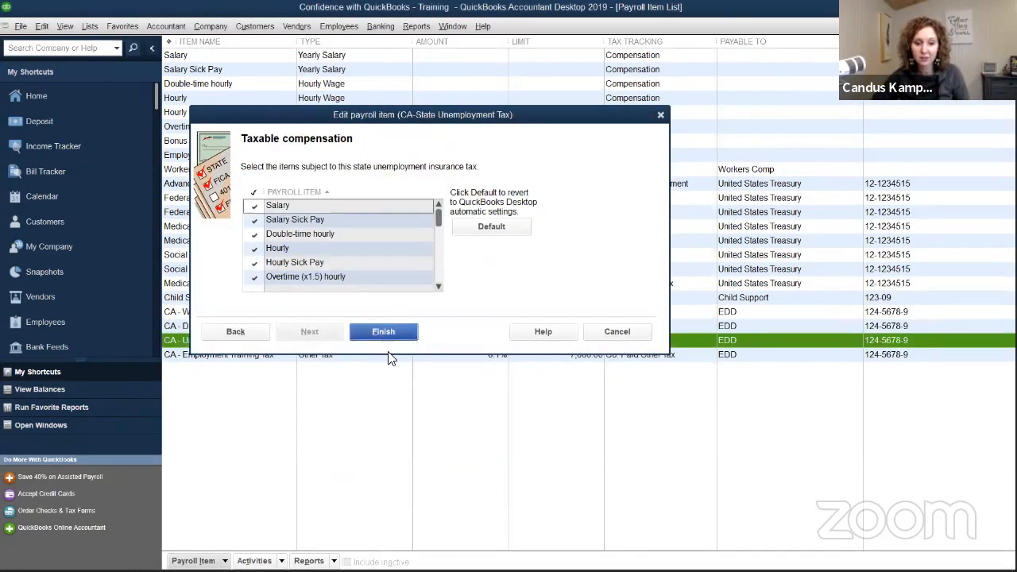
pyautogui.click(383, 332)
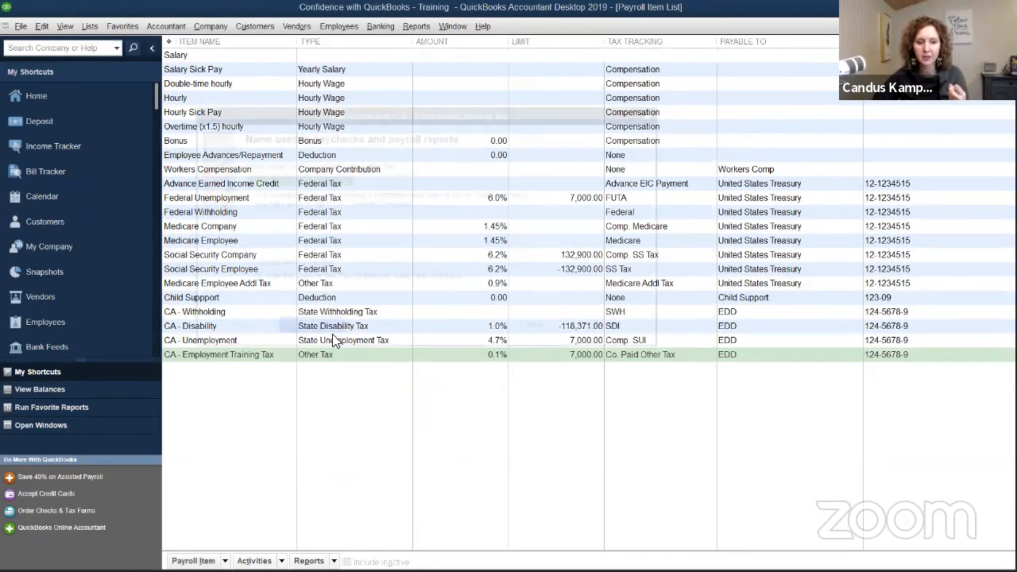
# - Review the CA - Employment Training Tax item, keeping the 0.1% company rate, and finish
pyautogui.doubleClick(220, 354)
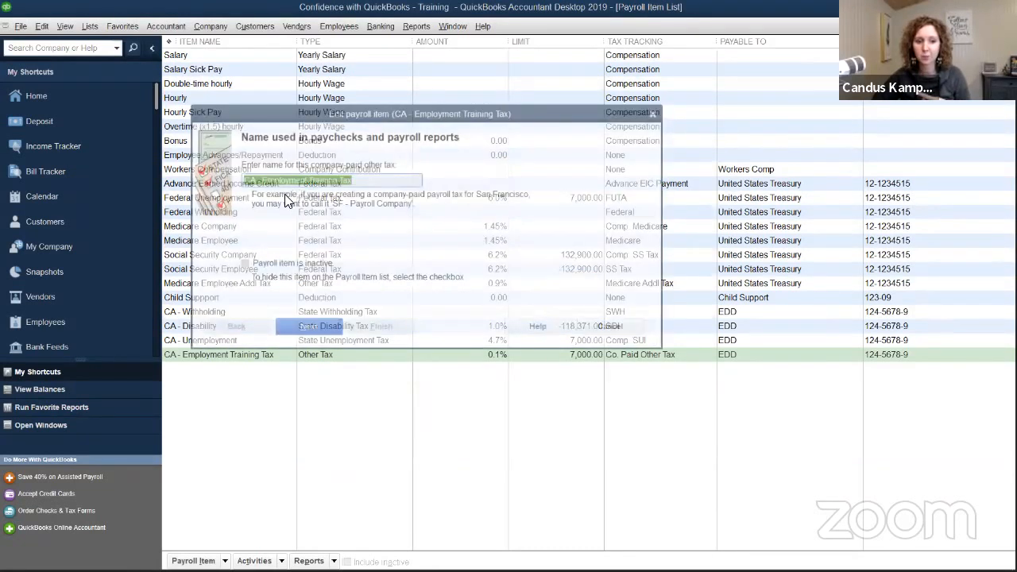
pyautogui.click(305, 327)
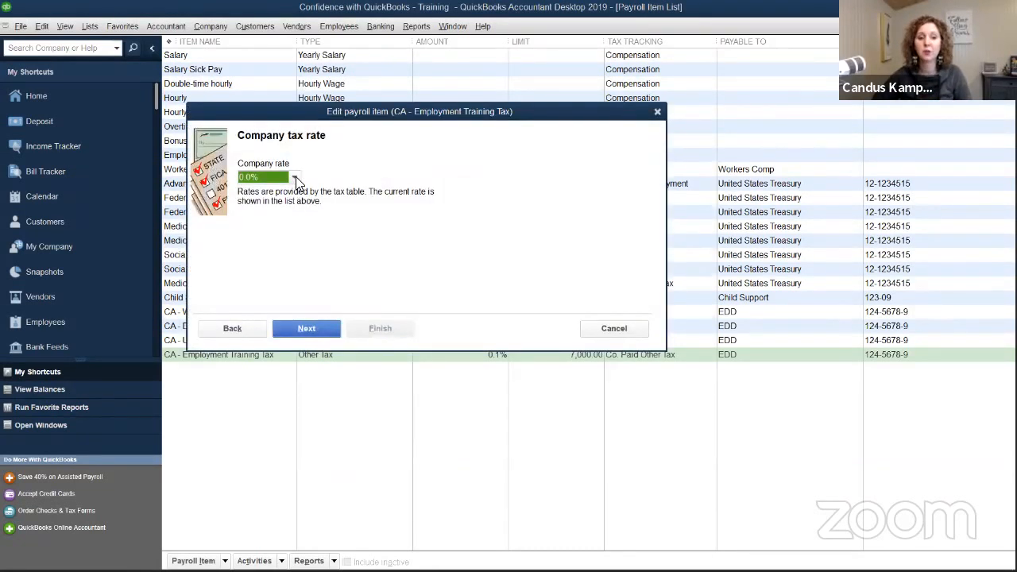
pyautogui.click(294, 177)
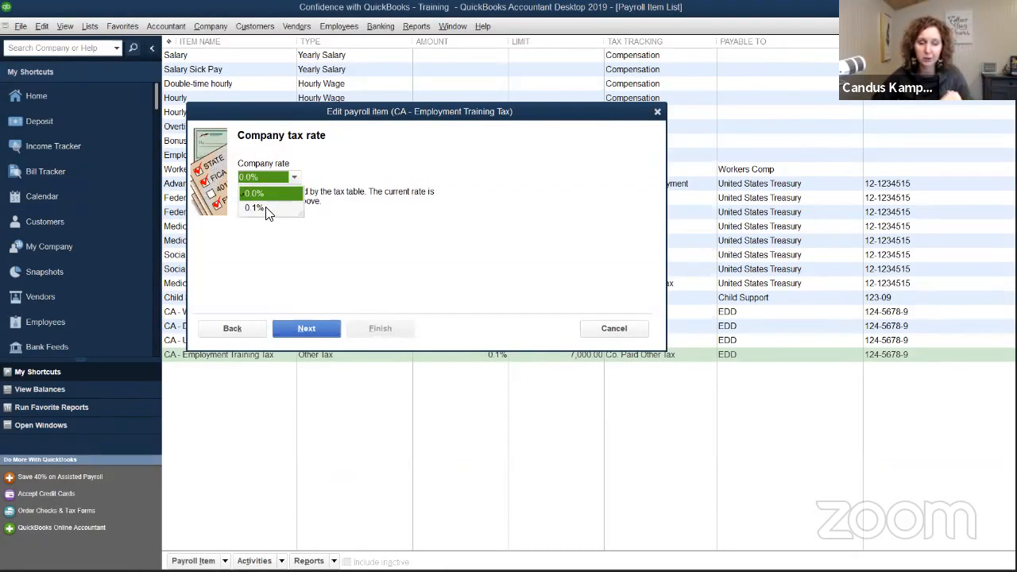
pyautogui.click(306, 327)
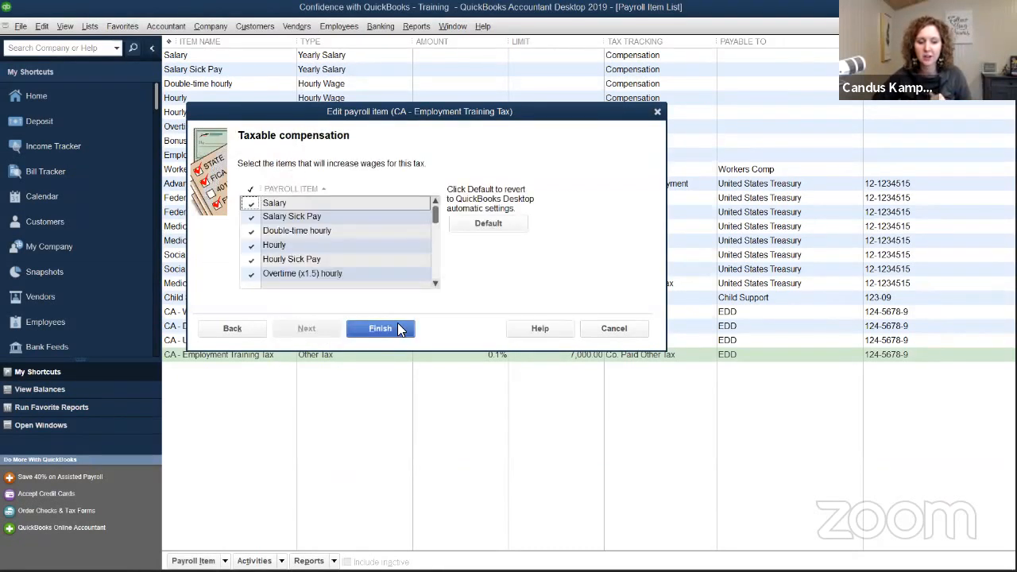
pyautogui.click(380, 327)
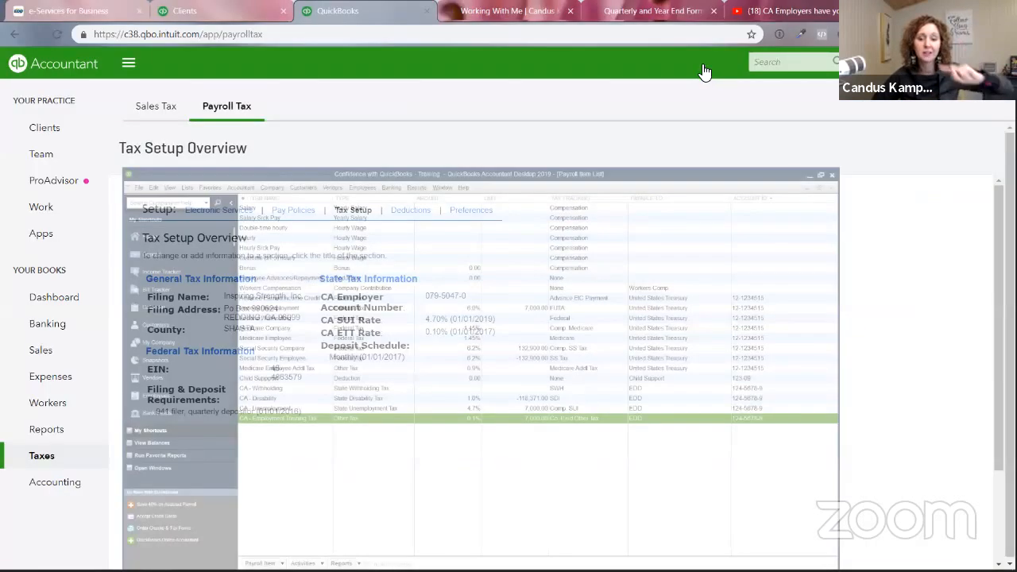
# - Switch to the candacekampfer.com browser tab, leaving the QuickBooks Online tax setup
pyautogui.click(507, 10)
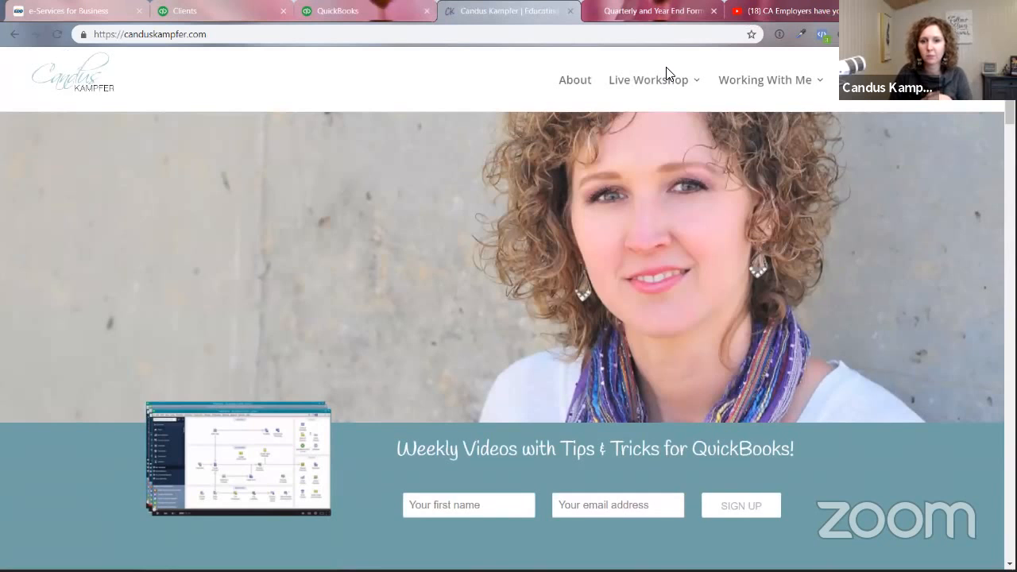
pyautogui.moveTo(650, 32)
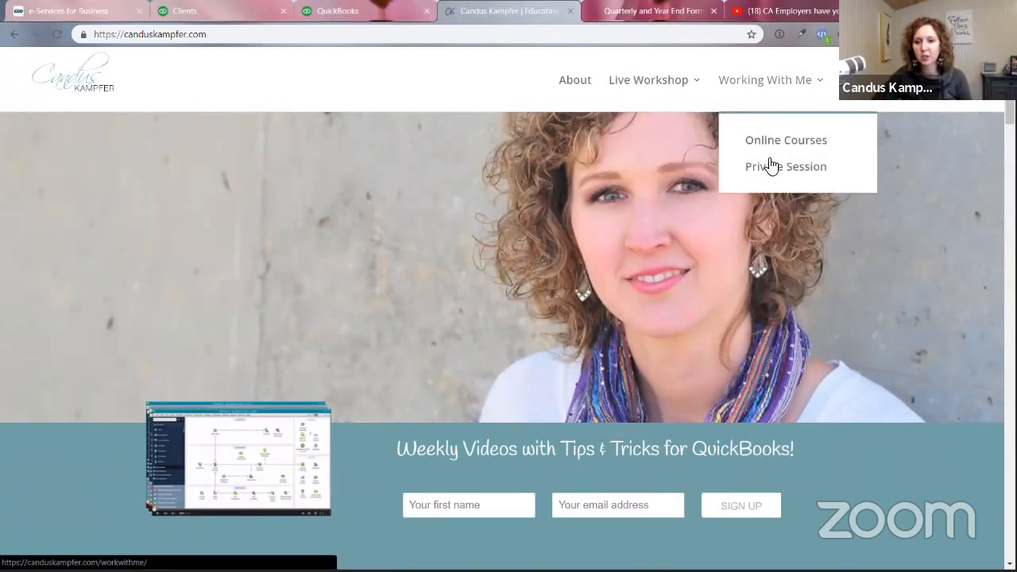
# - Go to the Online Courses page under Working With Me and scroll to the Quarterly & Year End Tax Forms courses
pyautogui.click(785, 140)
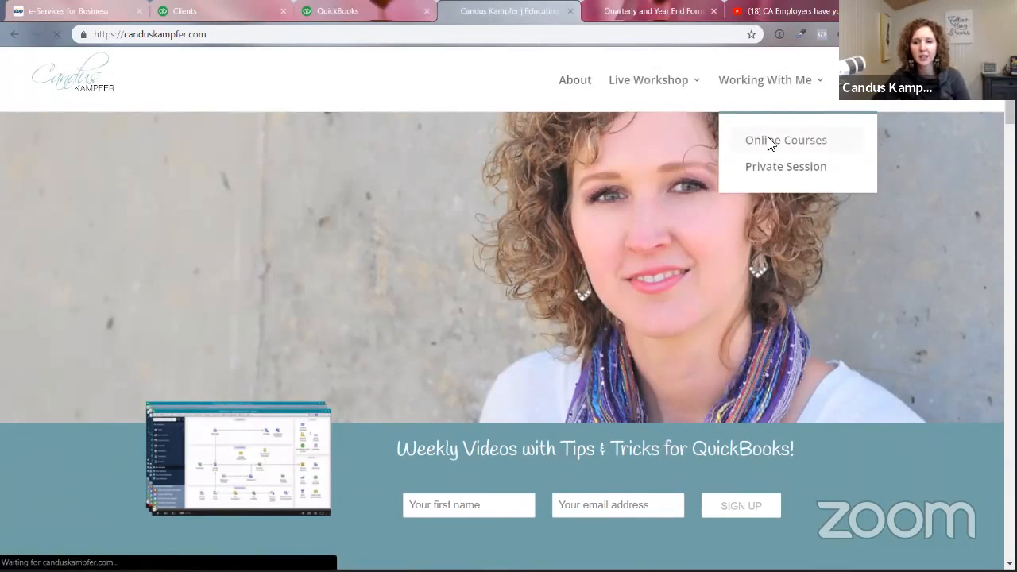
pyautogui.click(786, 140)
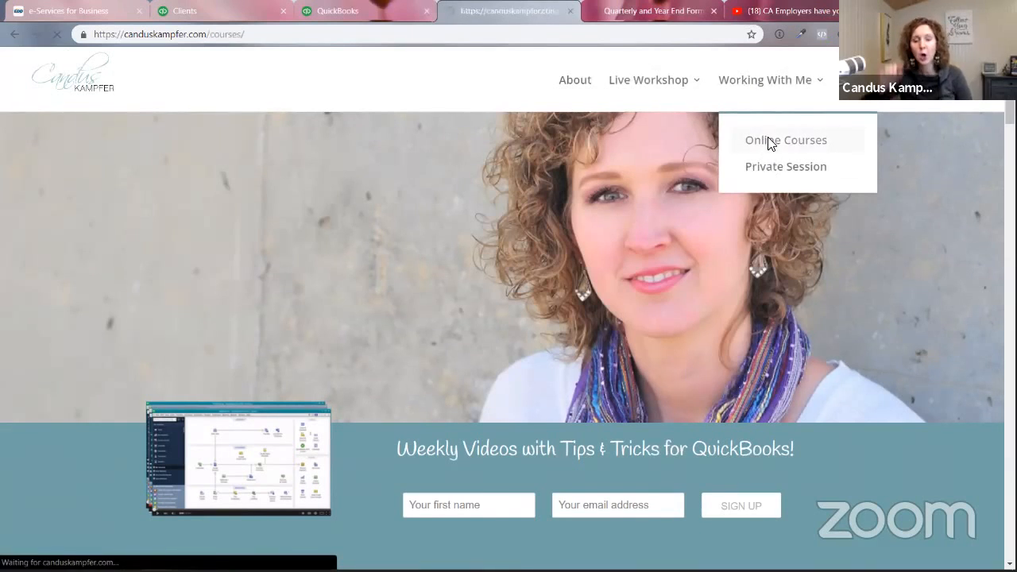
pyautogui.click(785, 140)
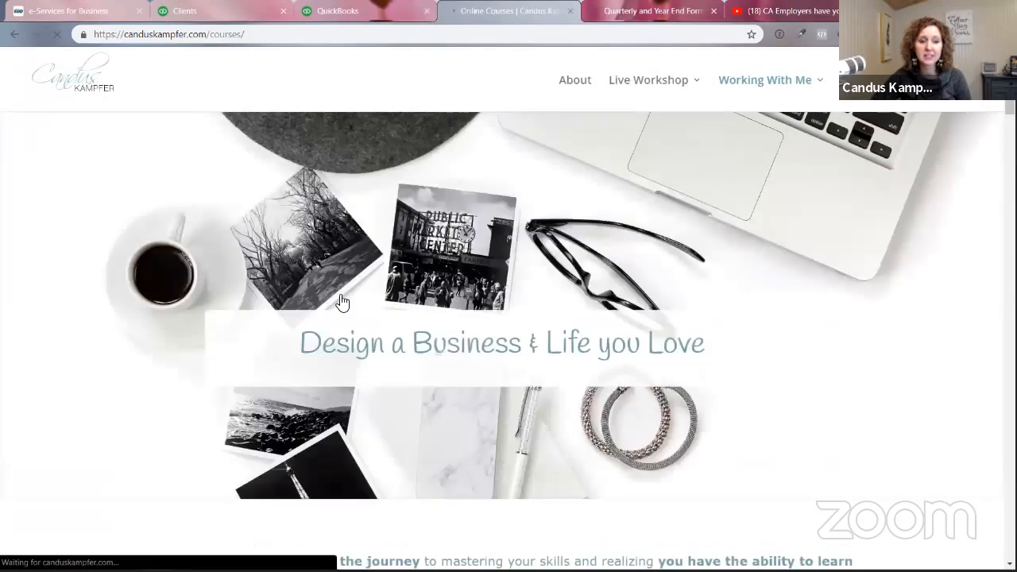
pyautogui.moveTo(572, 135)
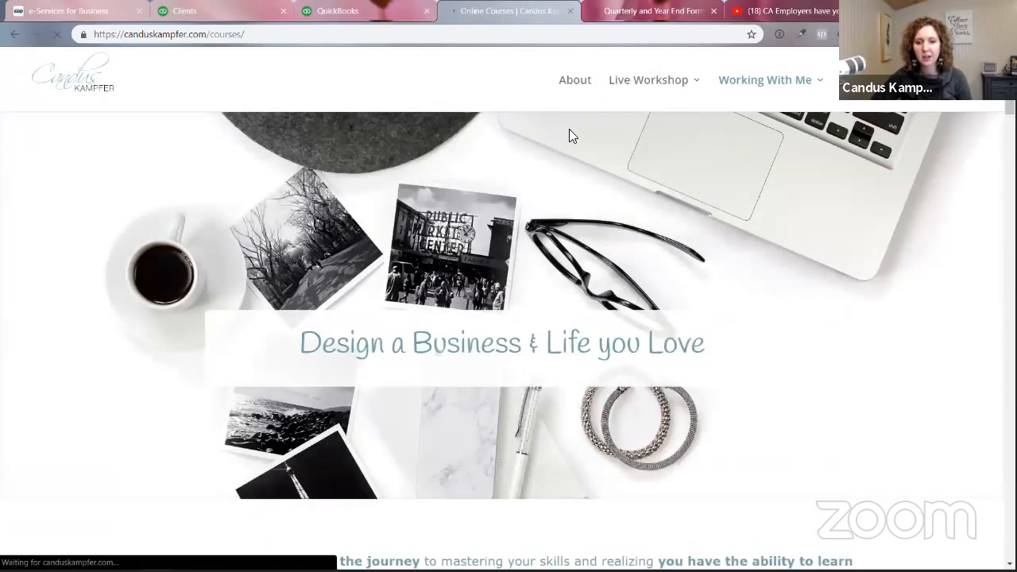
pyautogui.scroll(-3)
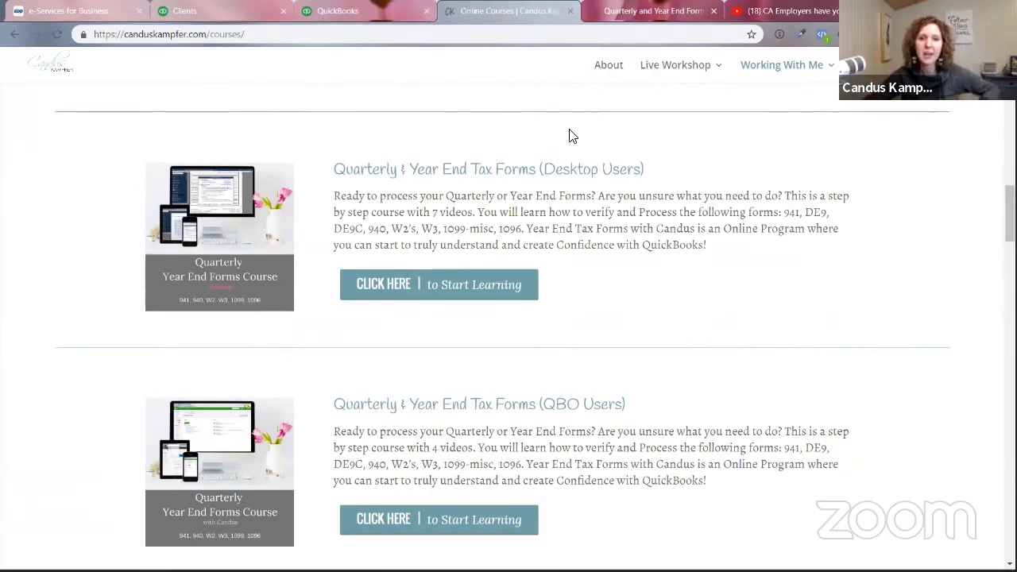
pyautogui.moveTo(702, 278)
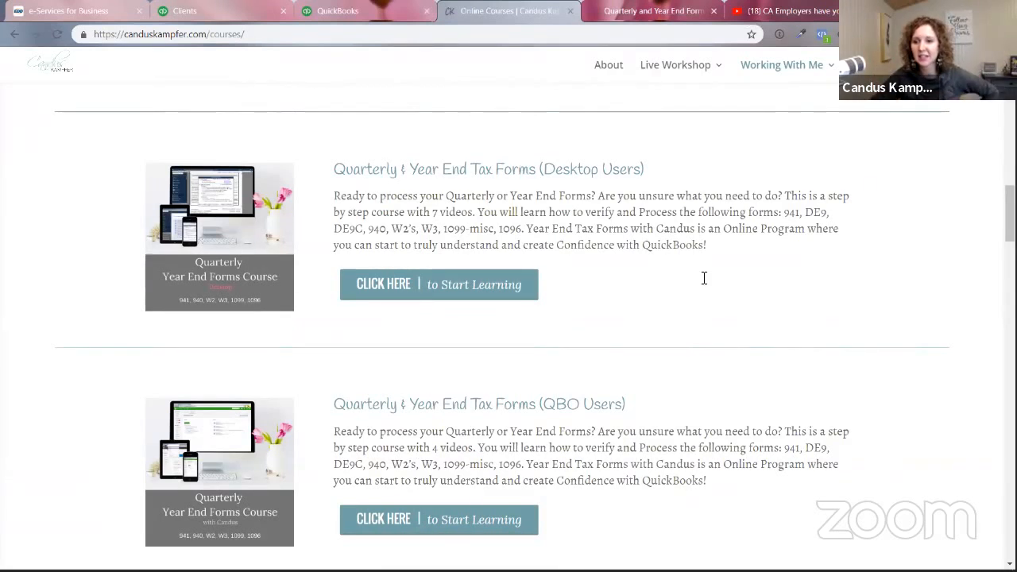
pyautogui.moveTo(623, 496)
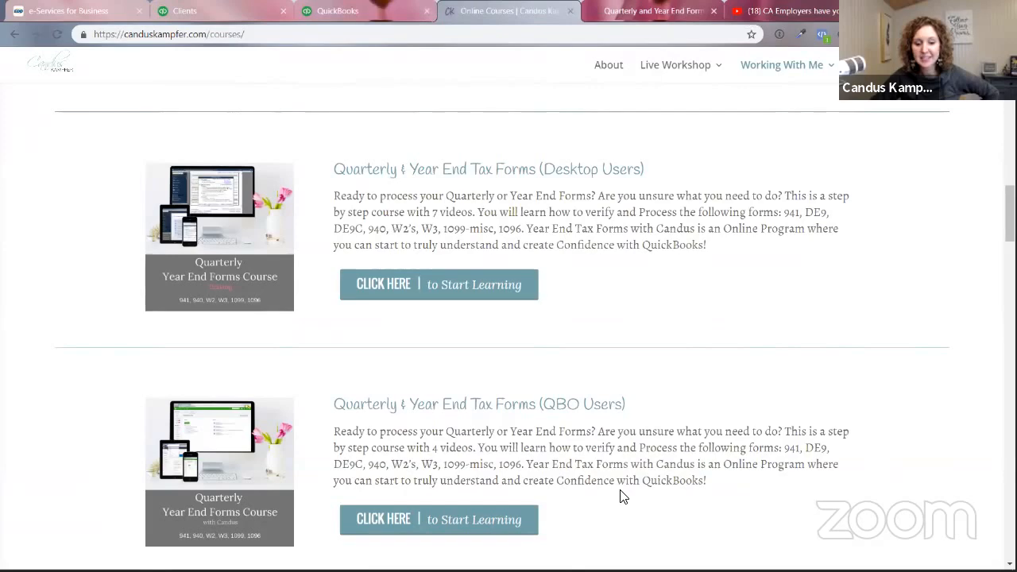